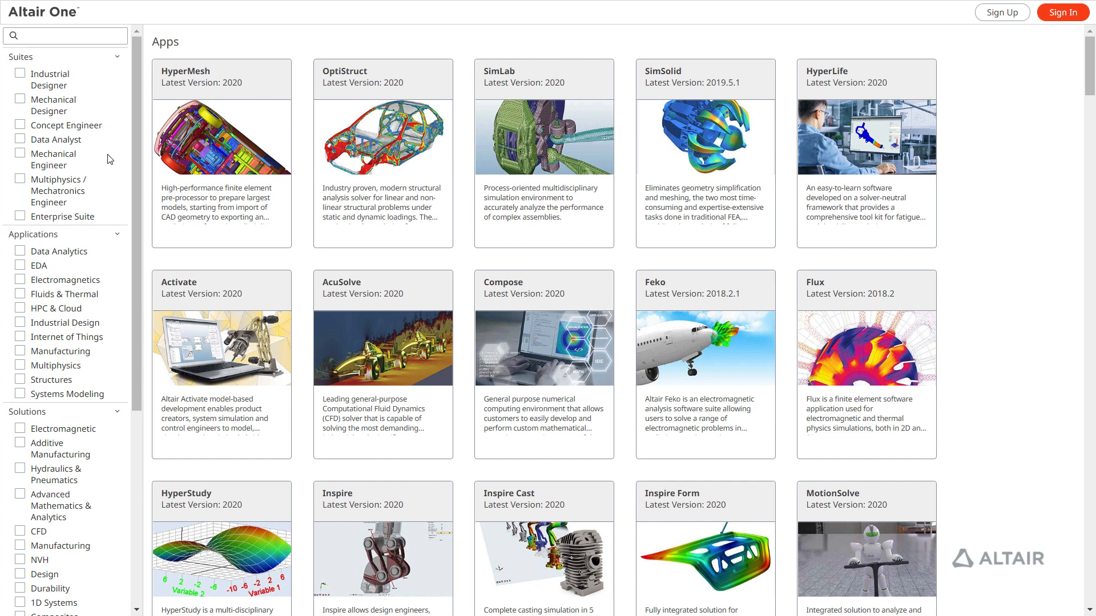
Filter apps to the Mechanical Engineer suite and remove the Industrial Designer suite filter
click(20, 153)
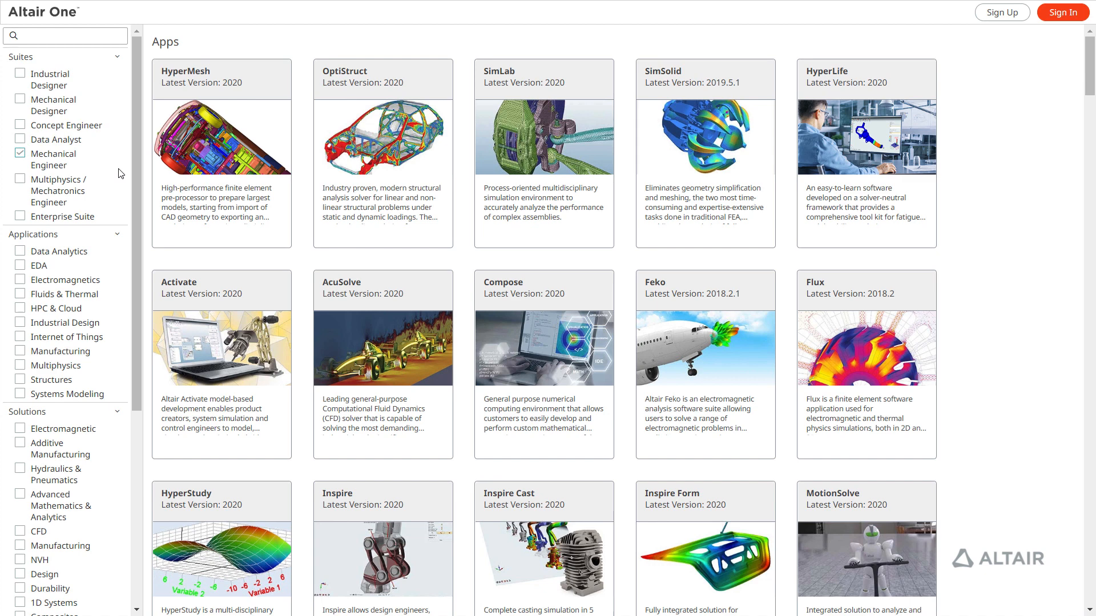
scroll(down, 3)
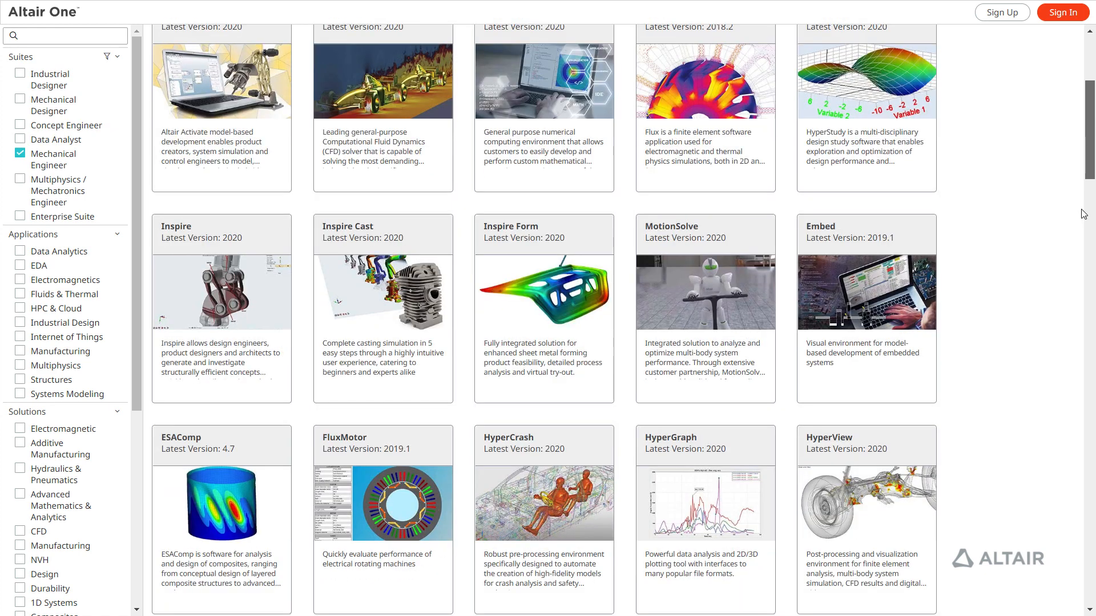
scroll(down, 3)
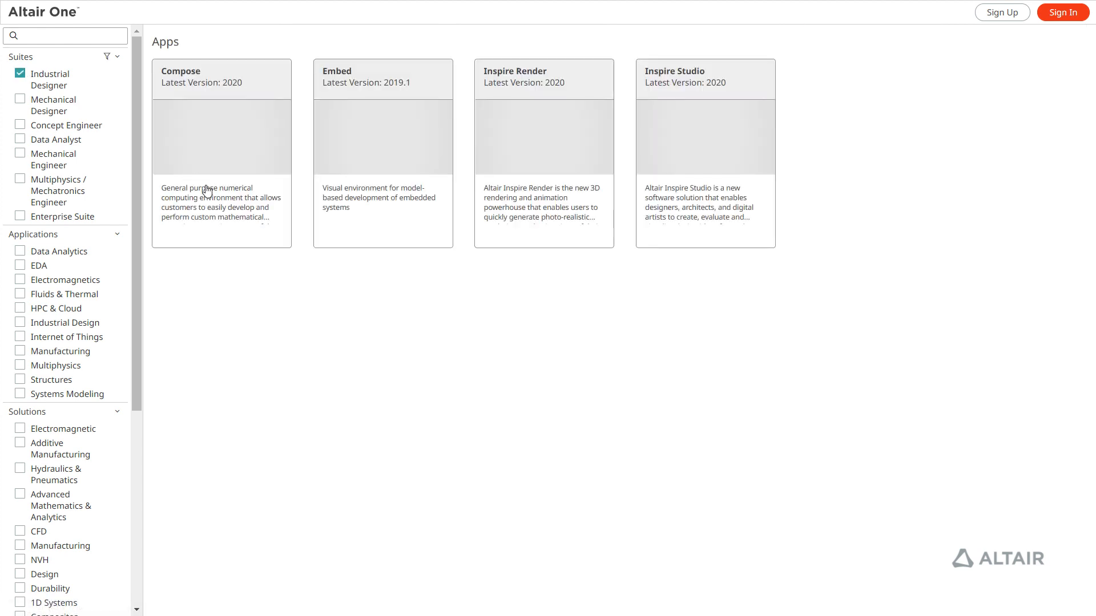
click(21, 73)
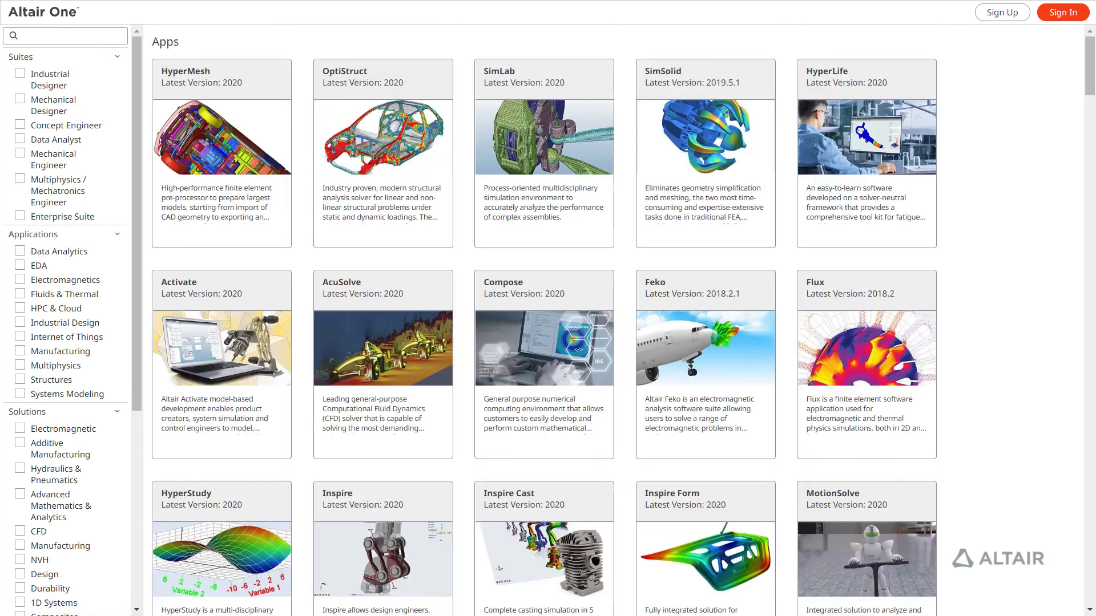
scroll(down, 3)
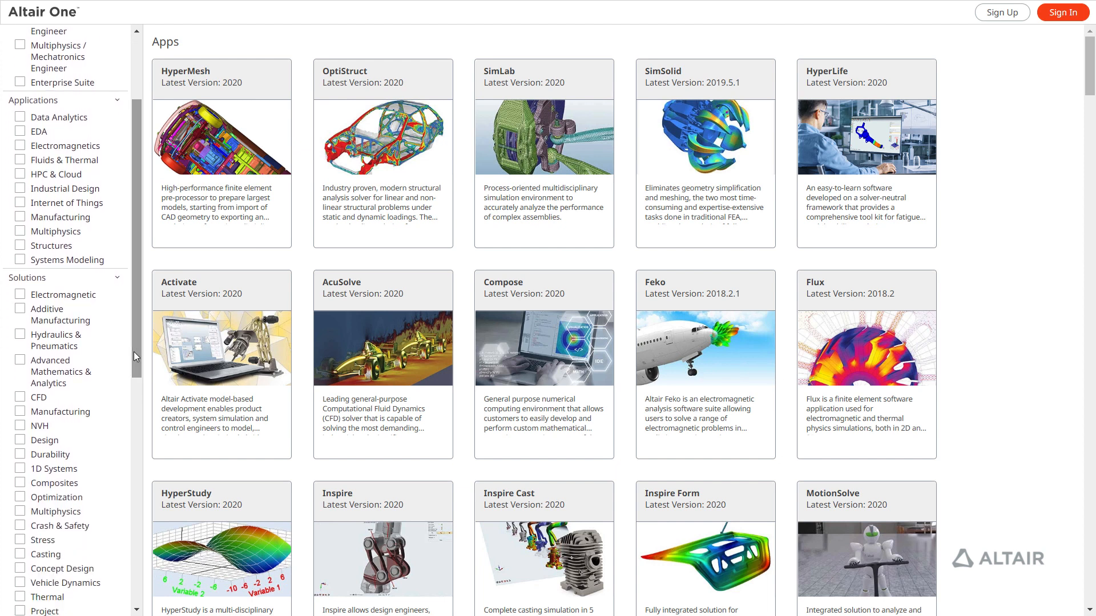
scroll(down, 3)
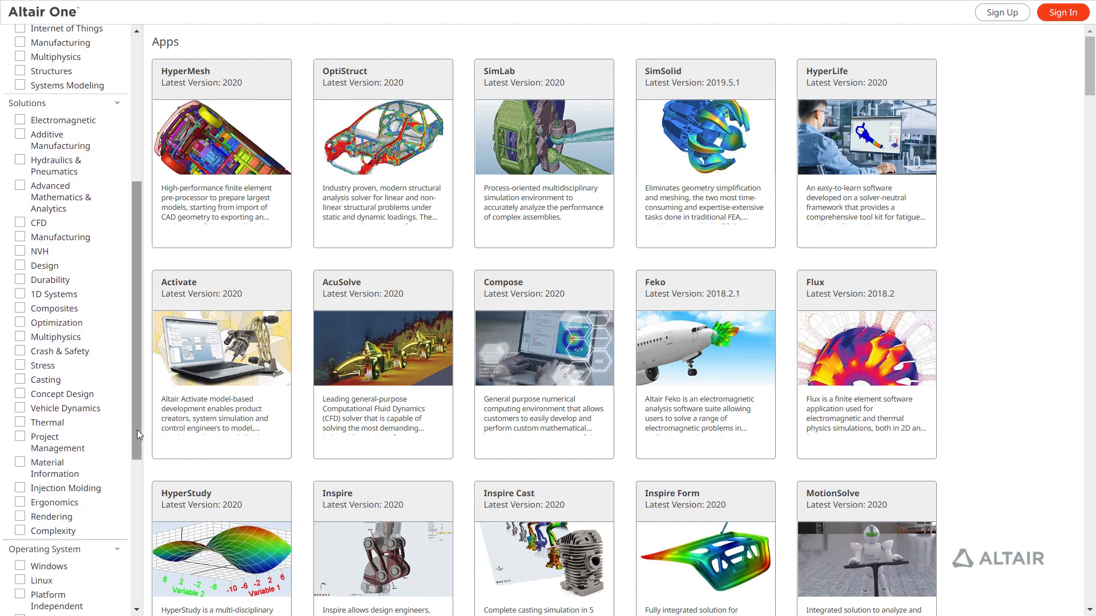
scroll(down, 3)
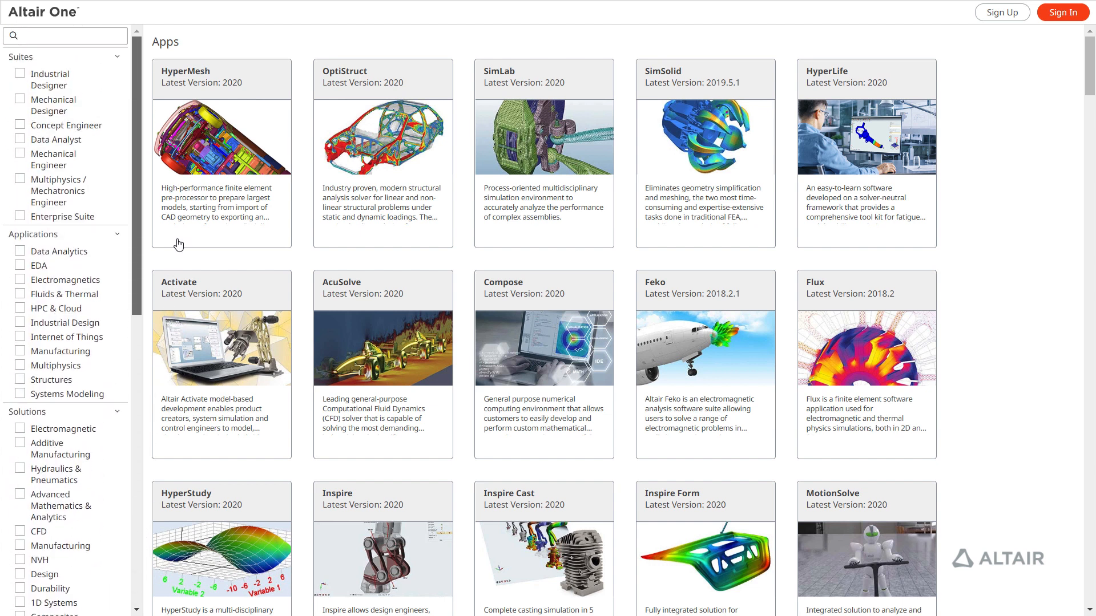
Search 'Optimiz', open the Inspire app, and submit its free trial registration form
text(Optimization)
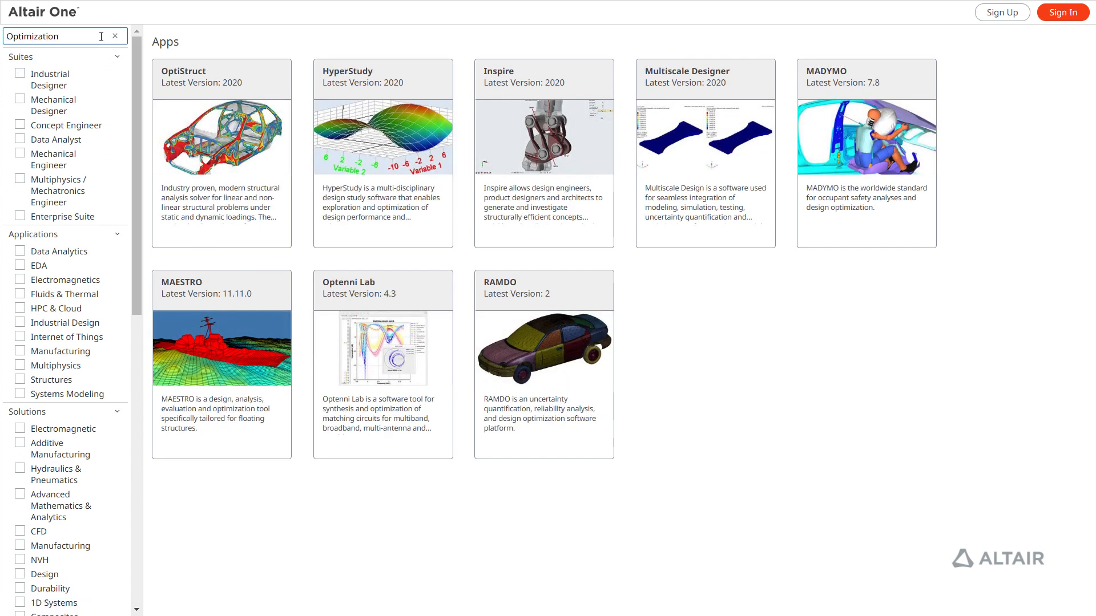
click(543, 138)
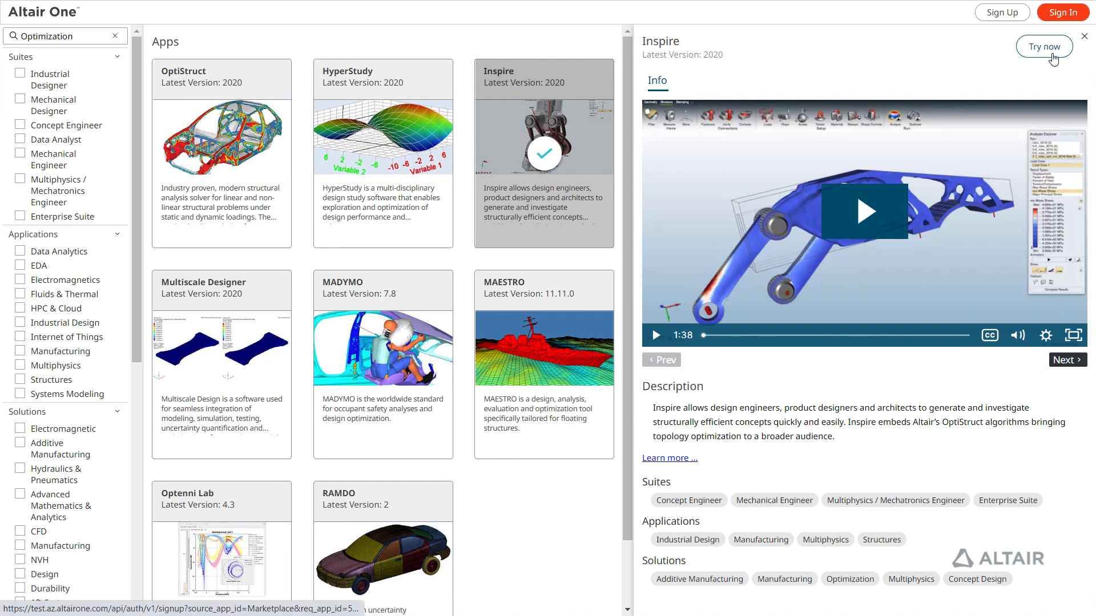
click(1043, 47)
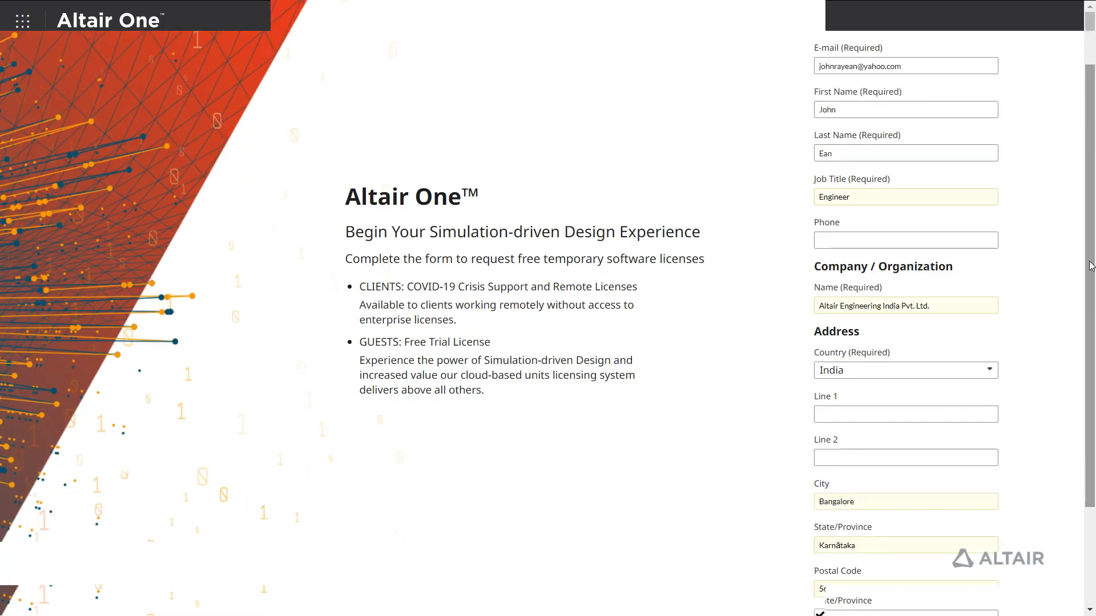
scroll(down, 3)
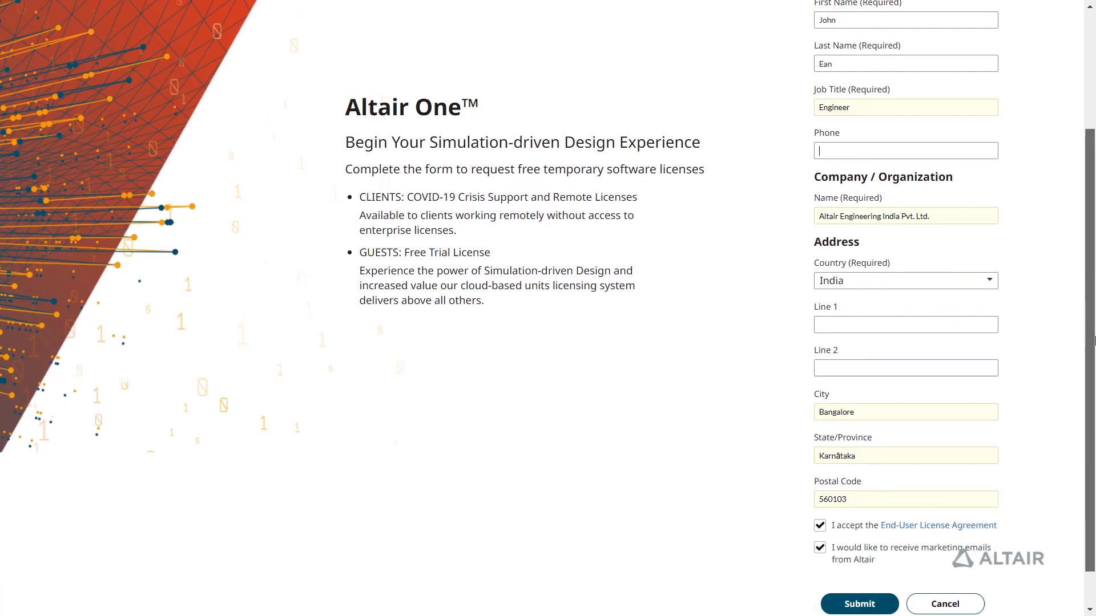
click(859, 603)
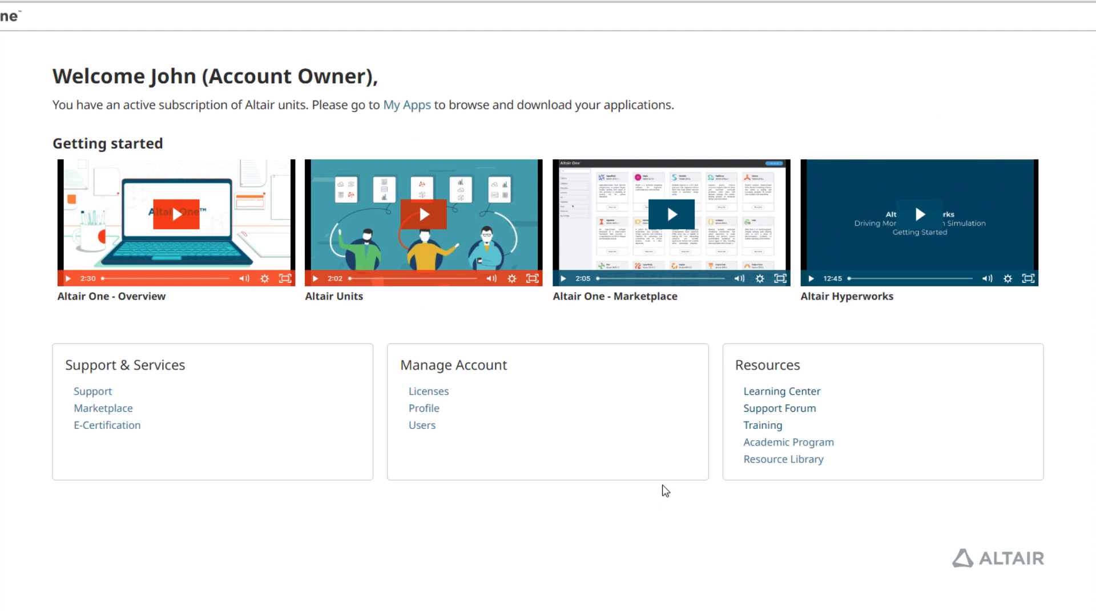
mouse_move(563, 451)
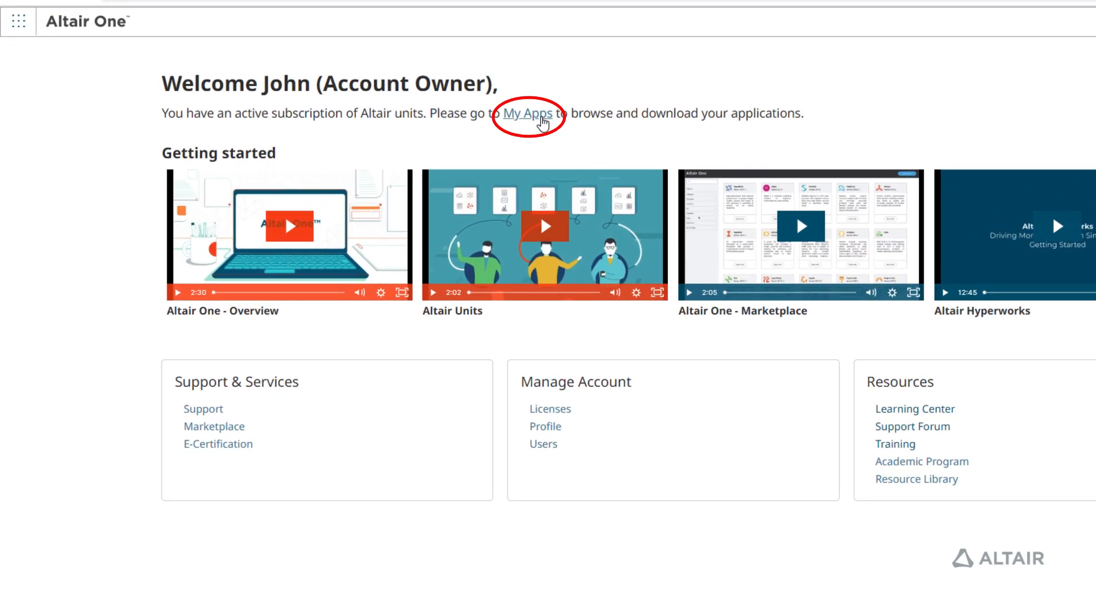
Download AltairInspire2020_win64.exe from Inspire's download options in My Apps and run it
click(525, 113)
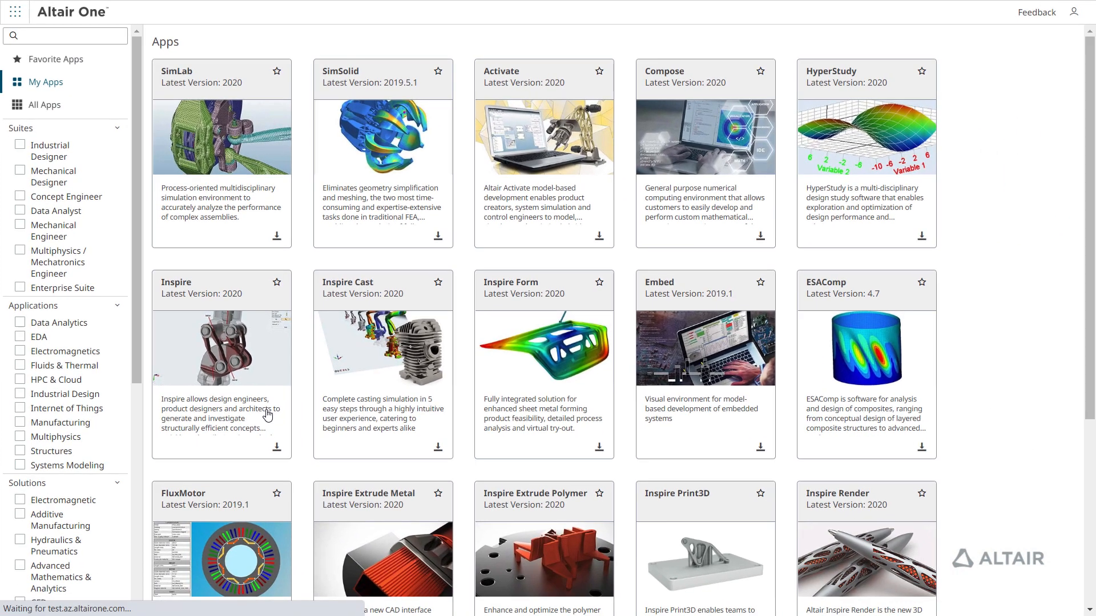
click(221, 347)
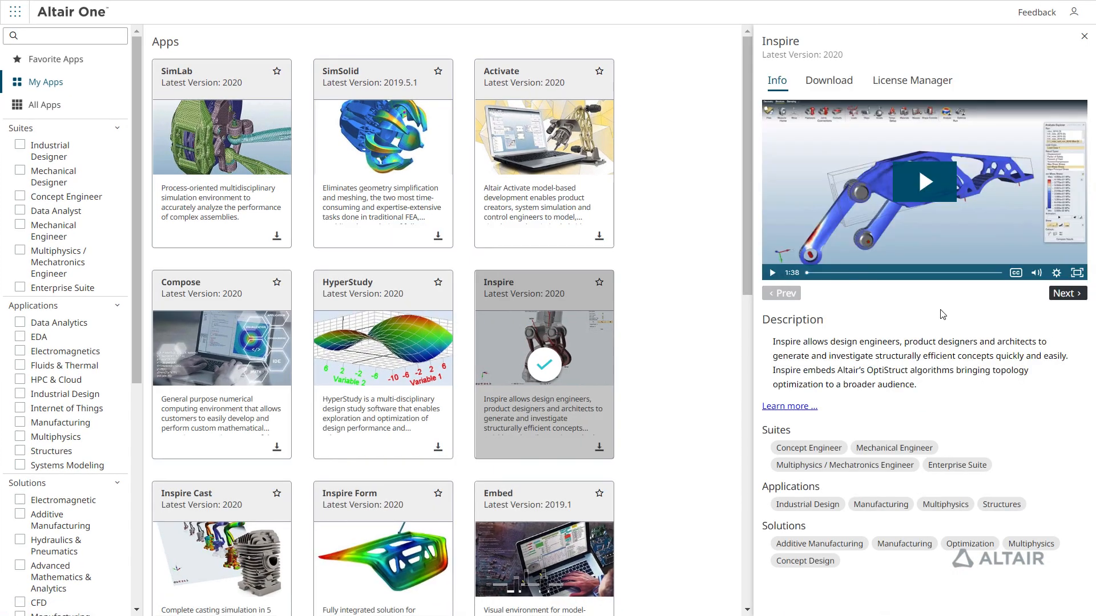
click(828, 80)
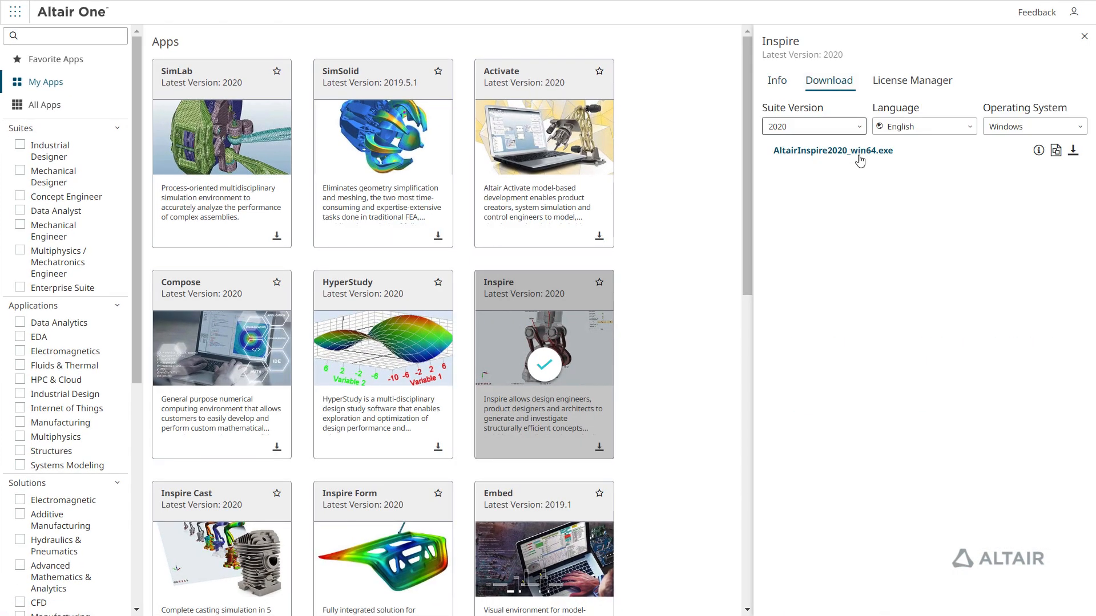
mouse_move(928, 164)
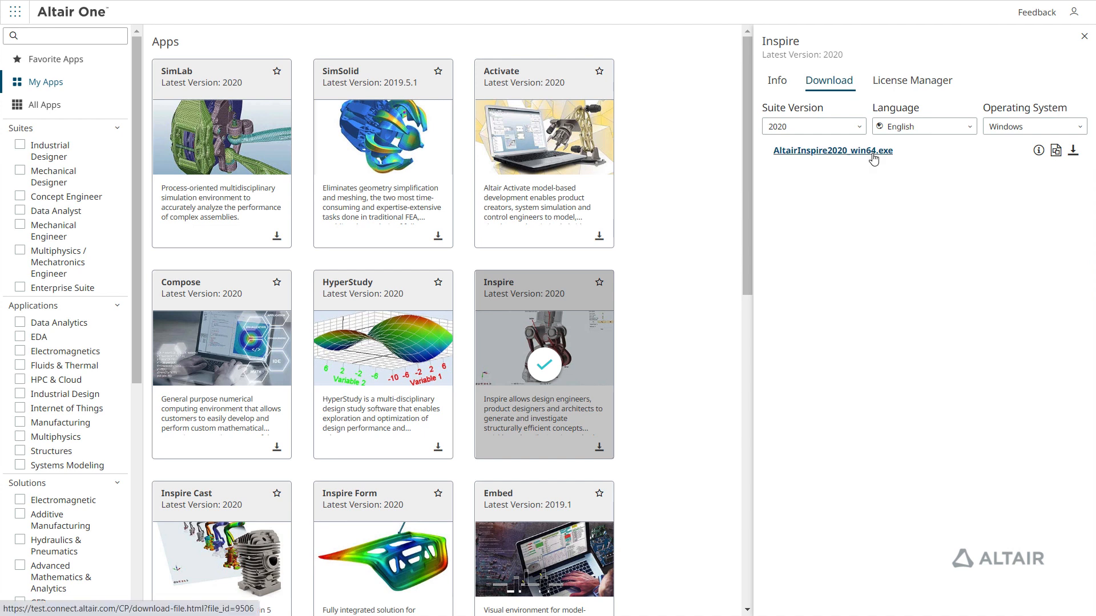
click(831, 150)
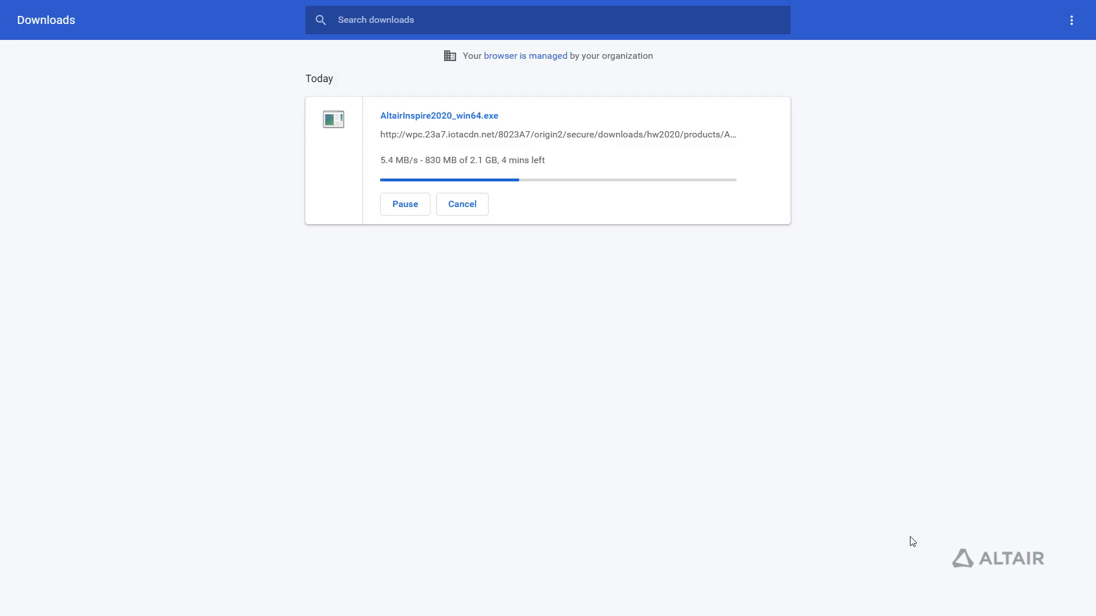
double_click(96, 143)
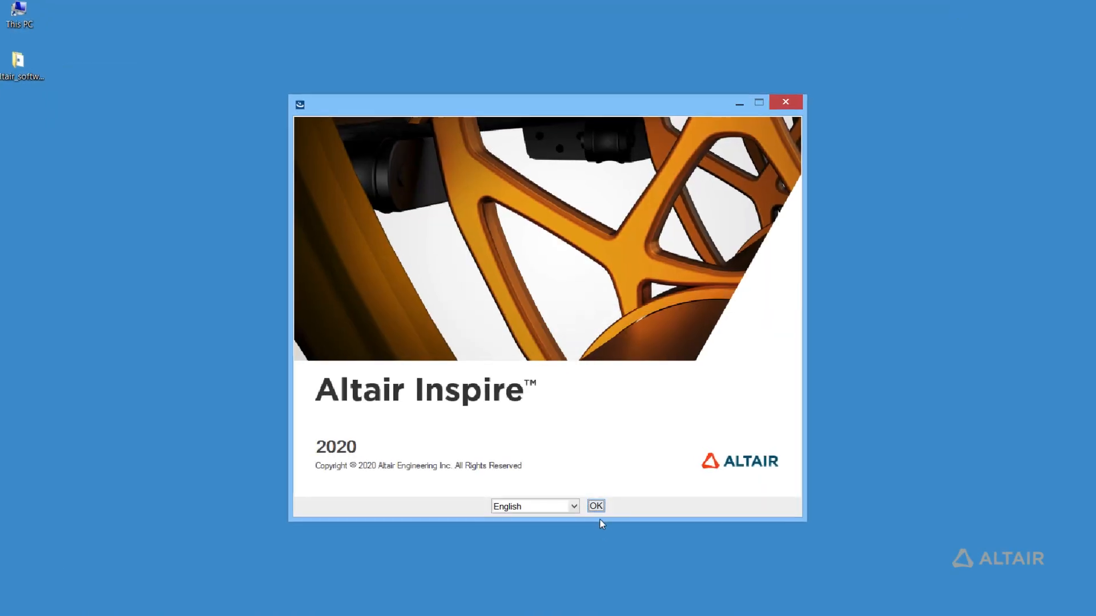
Confirm English as the Inspire installer language
click(595, 505)
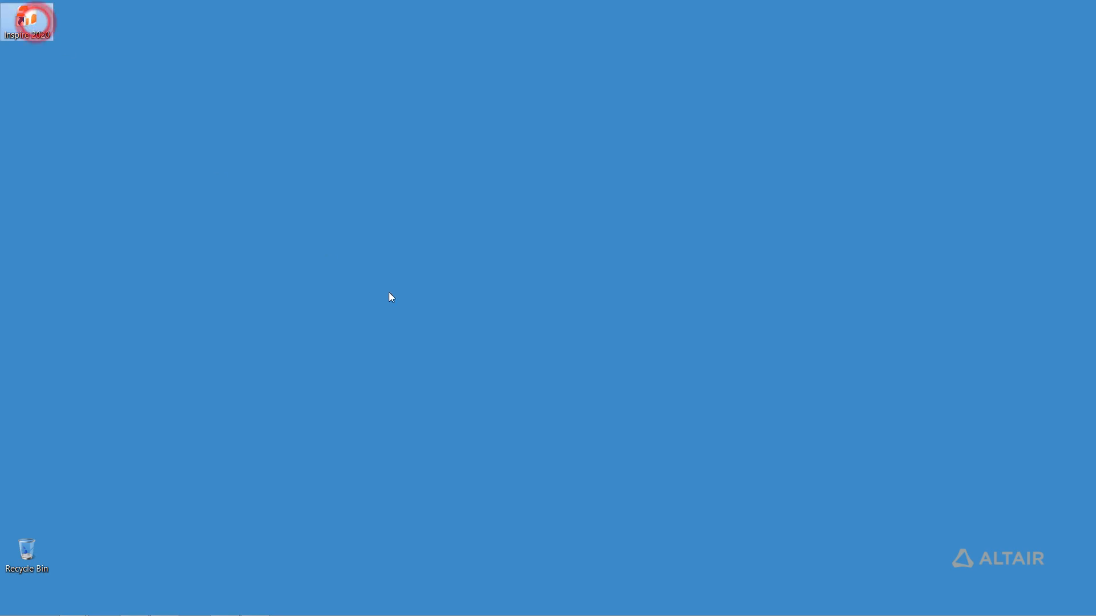
Launch Inspire 2020 from the desktop and enter username 'john' for licensing
double_click(26, 19)
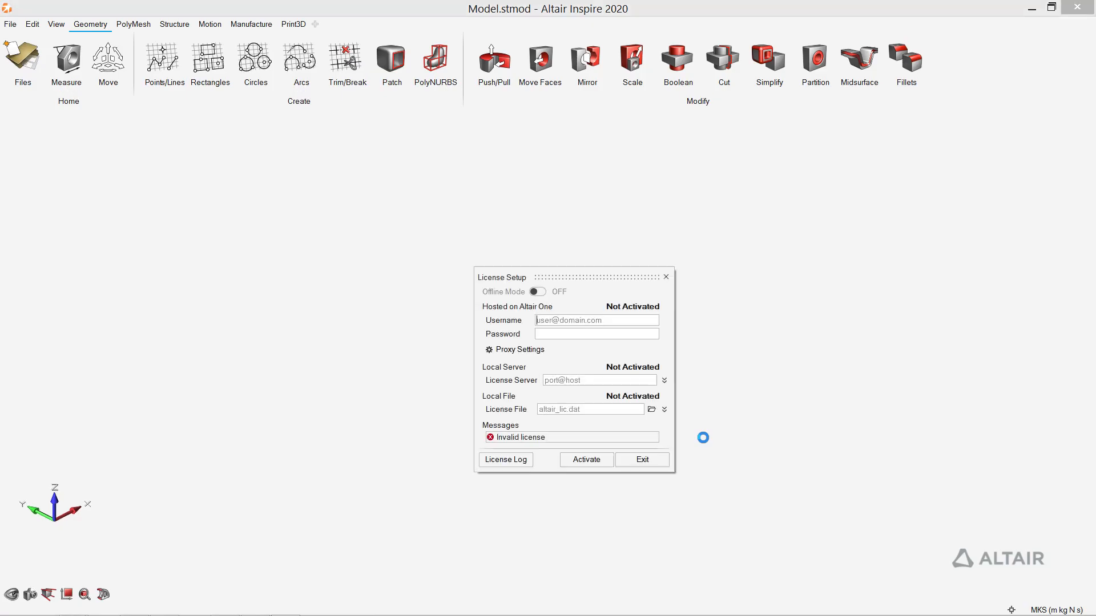
text(john)
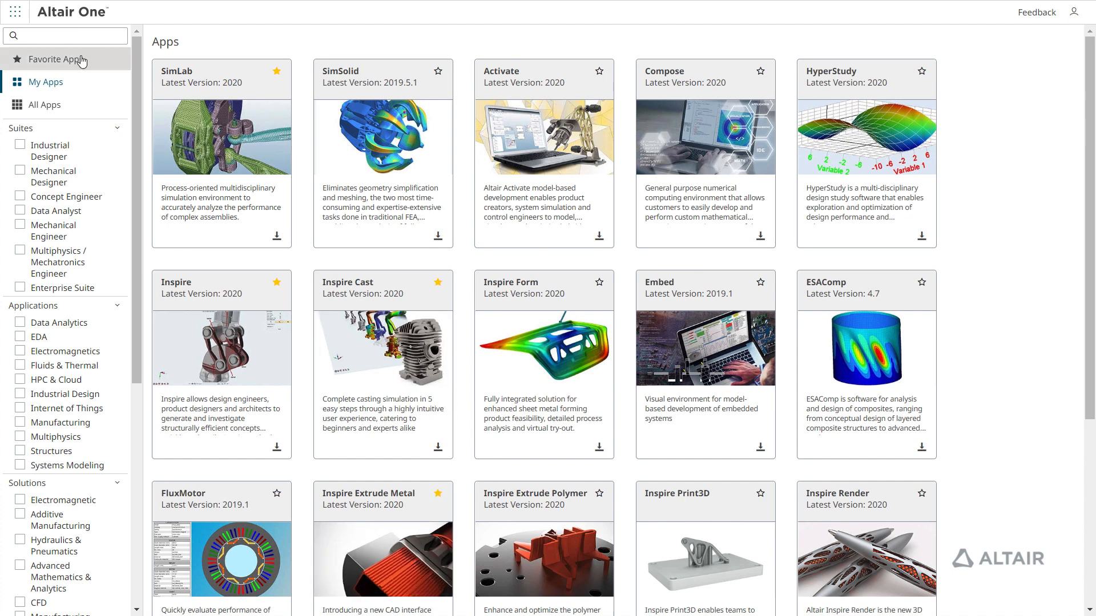
Show the Favorite Apps list with SimLab, Inspire, Inspire Cast and Inspire Extrude Metal
click(56, 59)
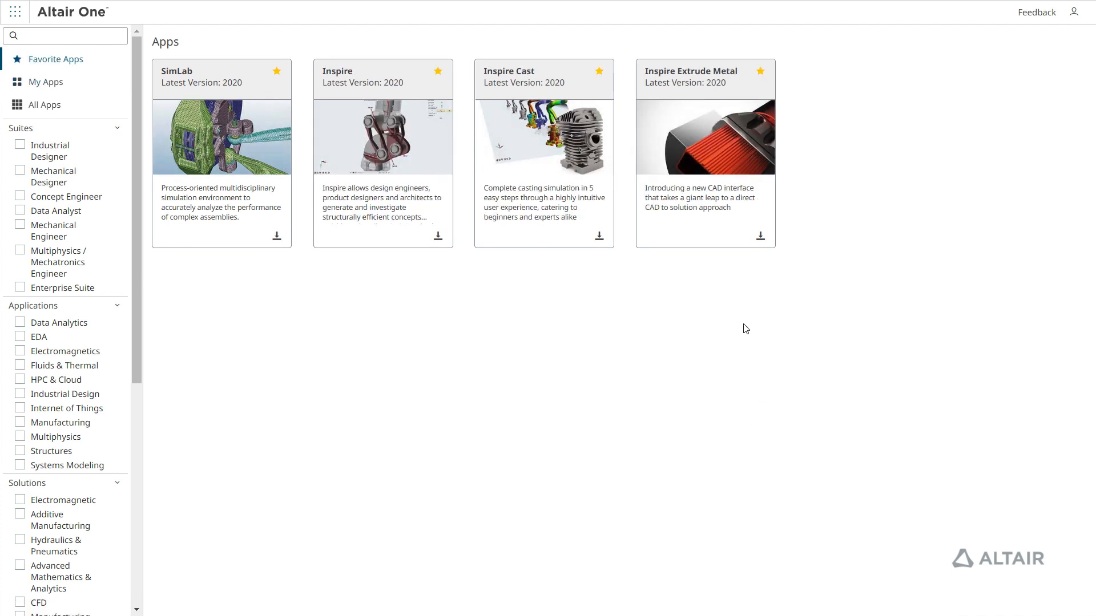
mouse_move(1022, 75)
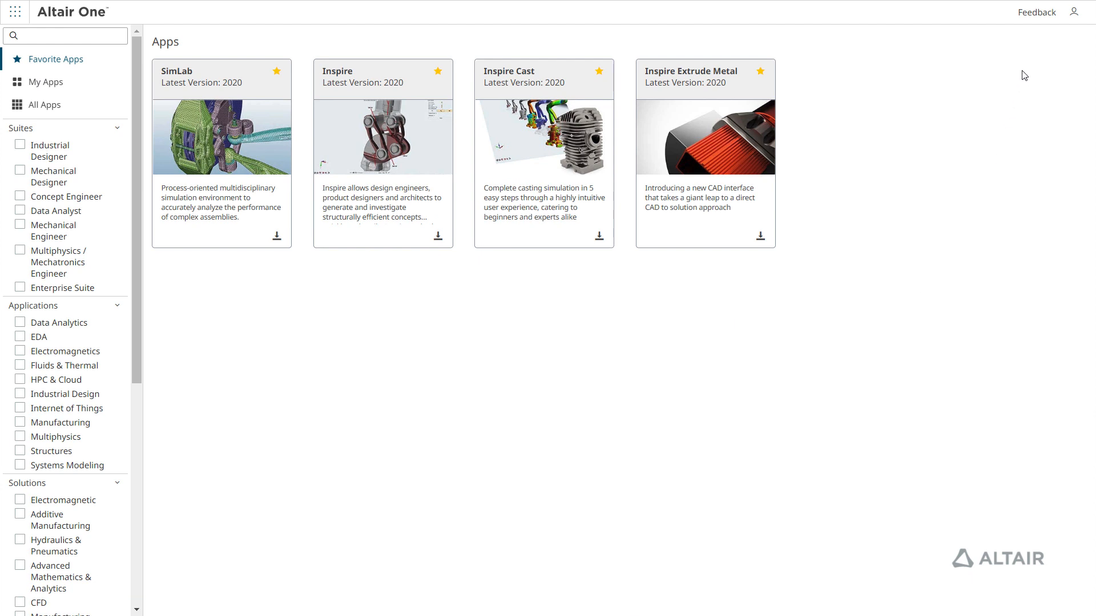
Submit feedback 'Please provide your valuable feedback.' and return to All Apps
click(1037, 12)
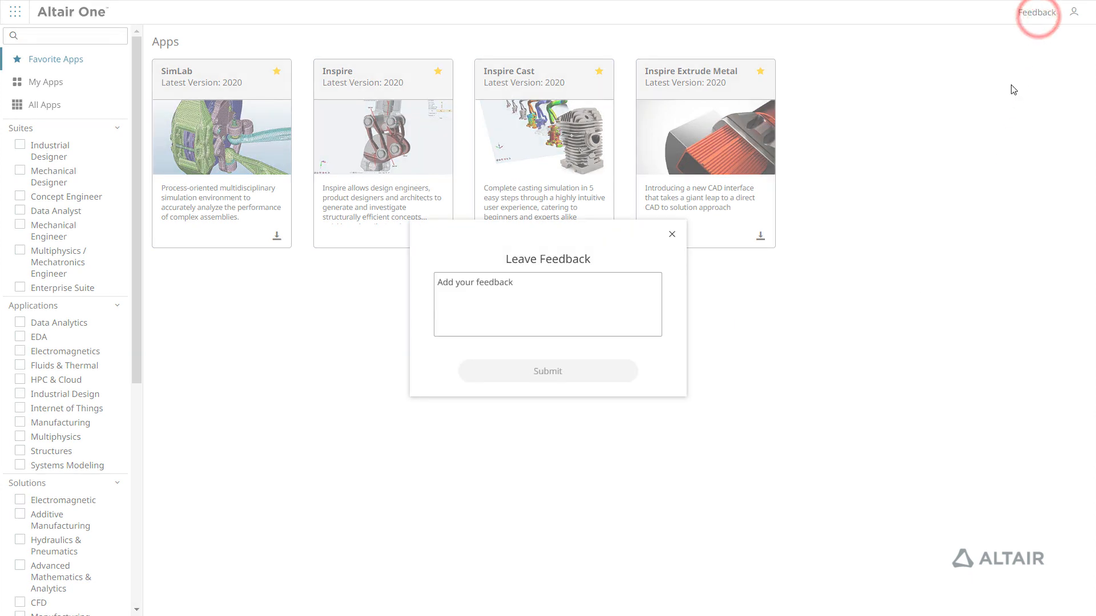
text(Please prov)
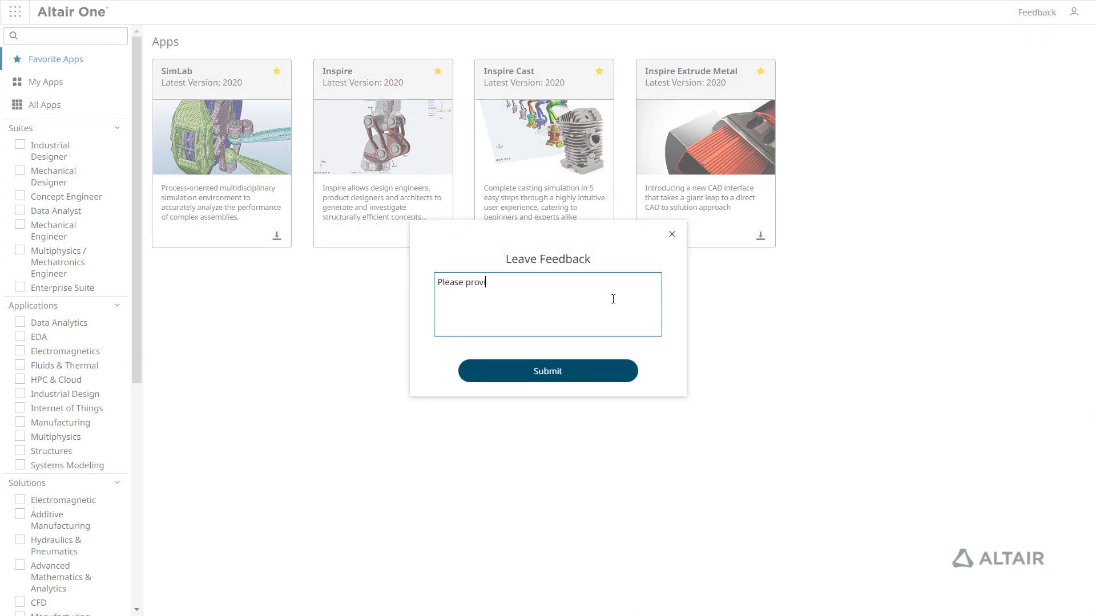
text(ide your valuable feedback.)
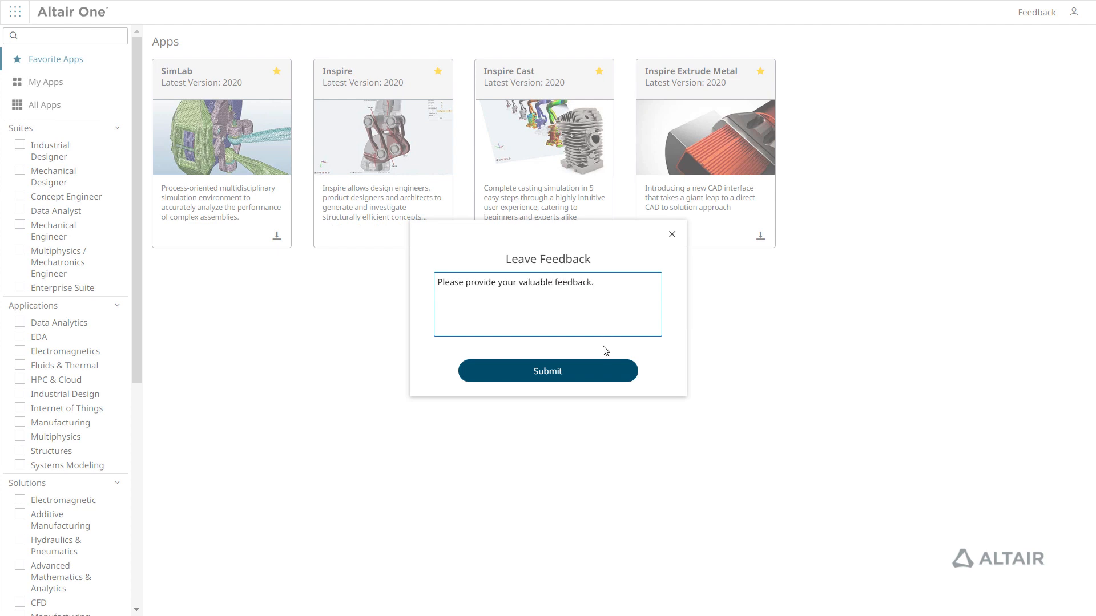
click(671, 234)
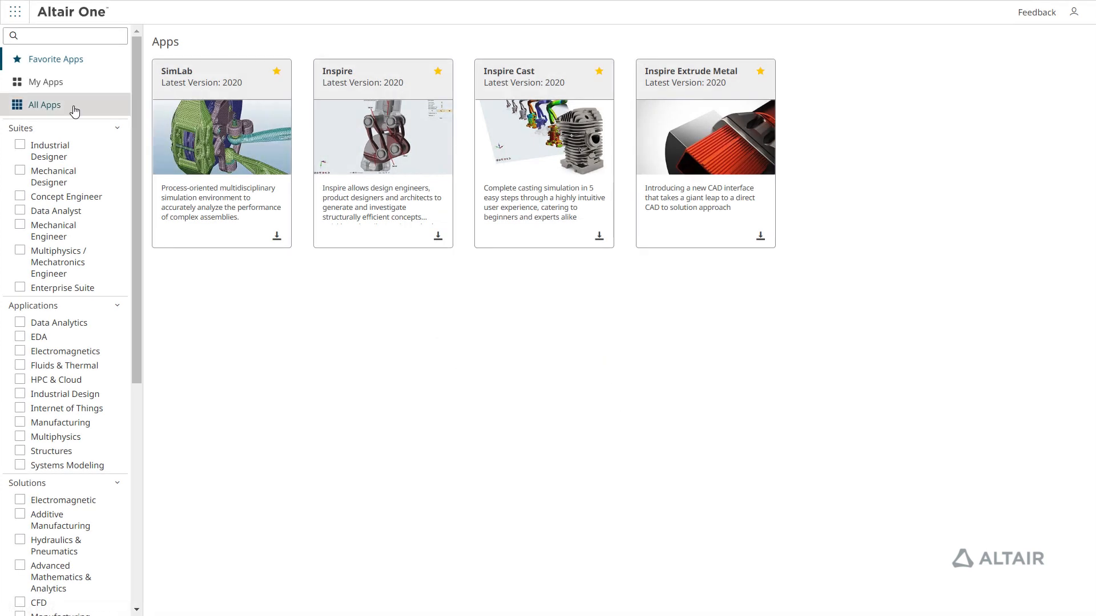
click(46, 105)
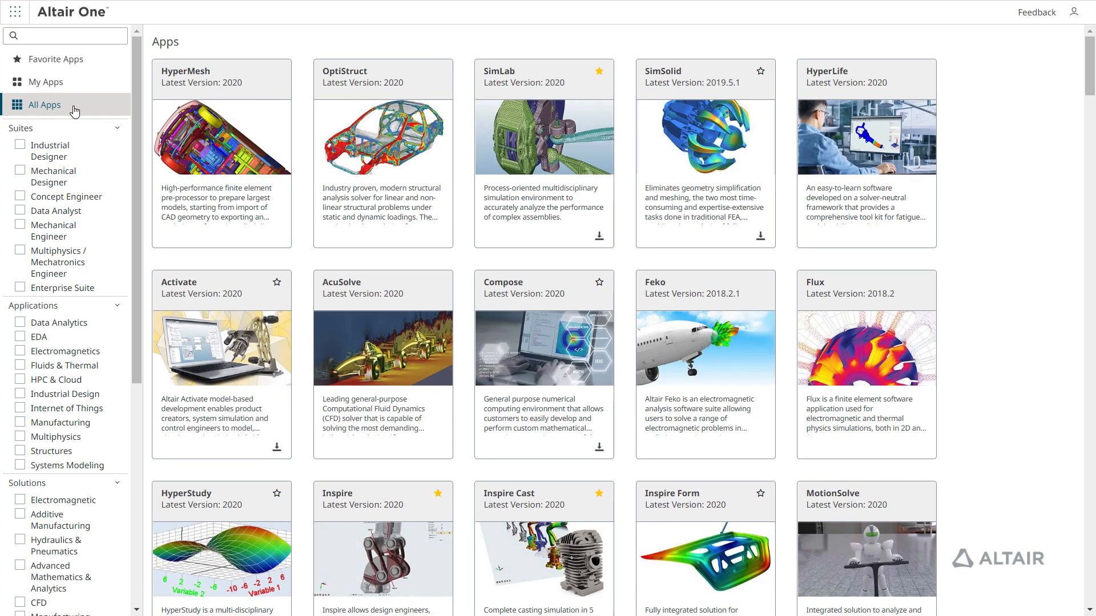